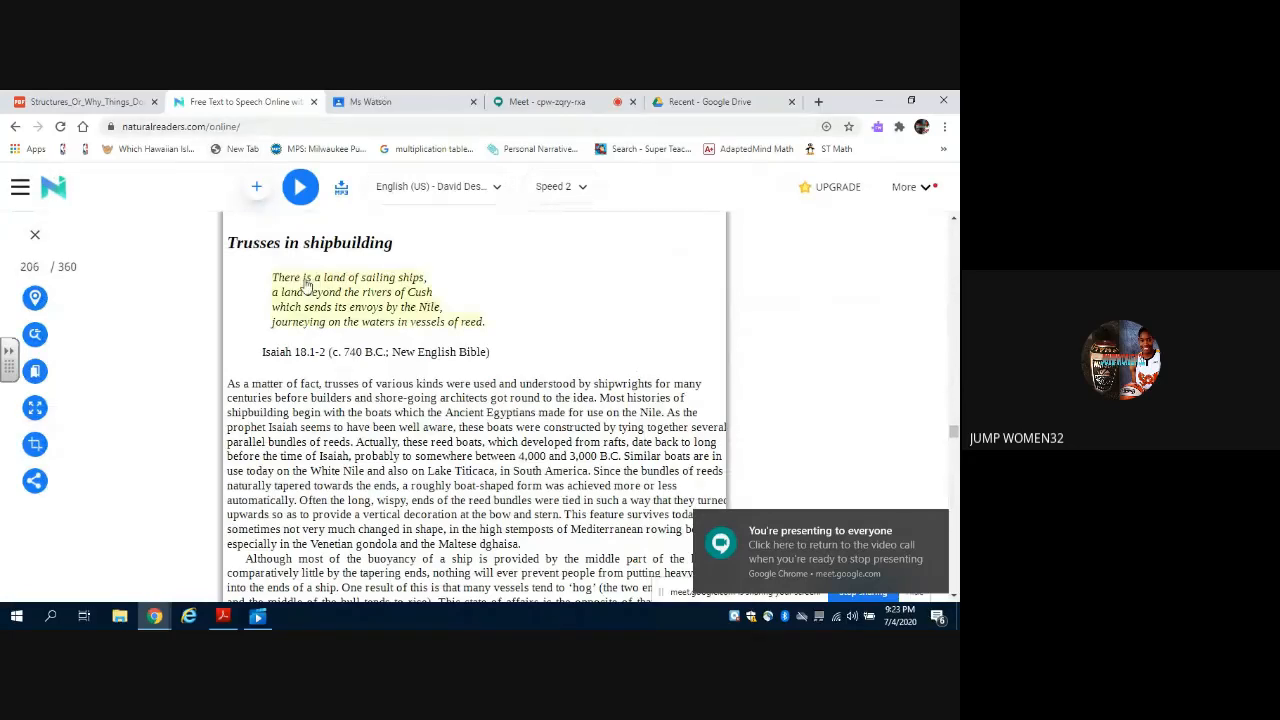
- Stop NaturalReader's narration, then choose Stop recording from Meet's More options menu
left_click(299, 187)
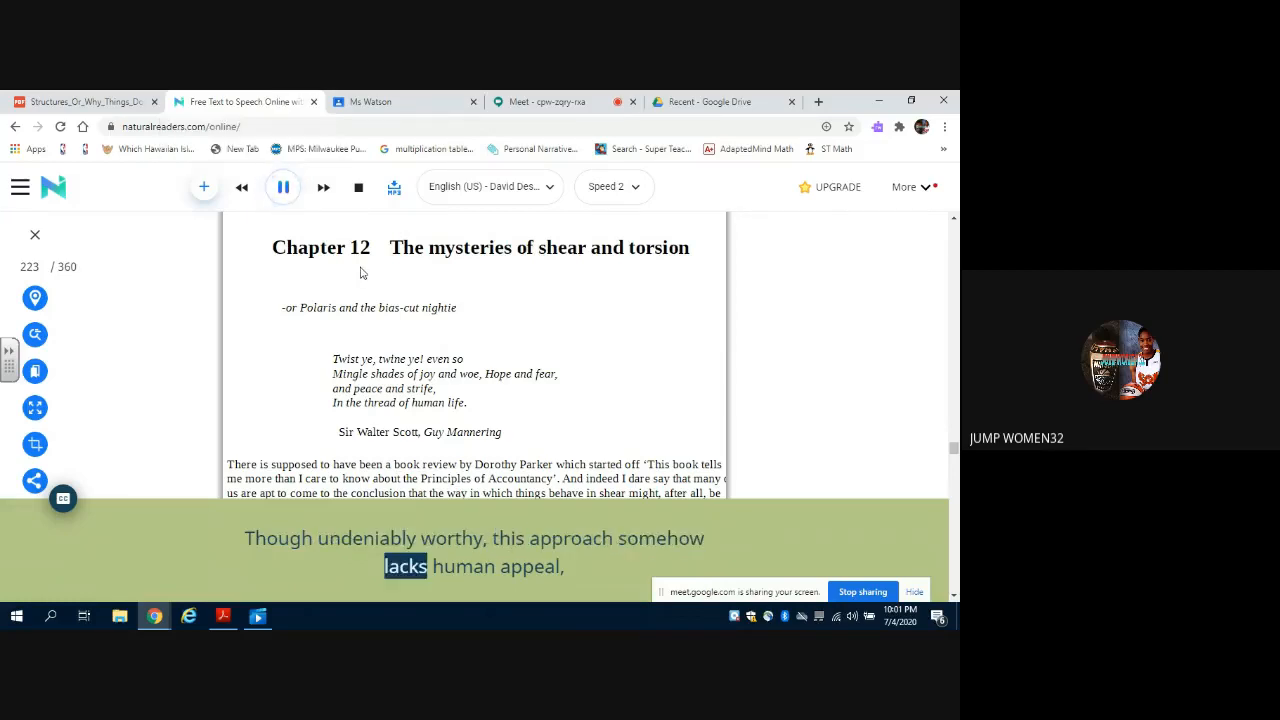
left_click(283, 187)
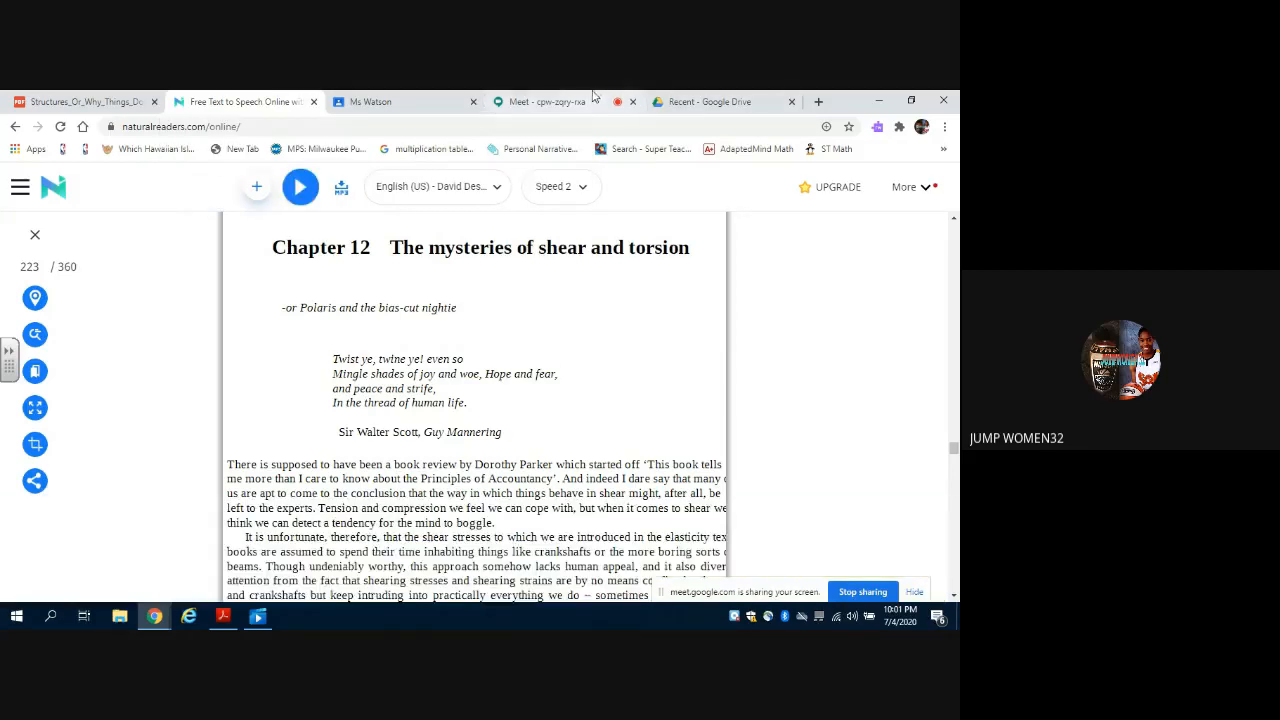
left_click(545, 101)
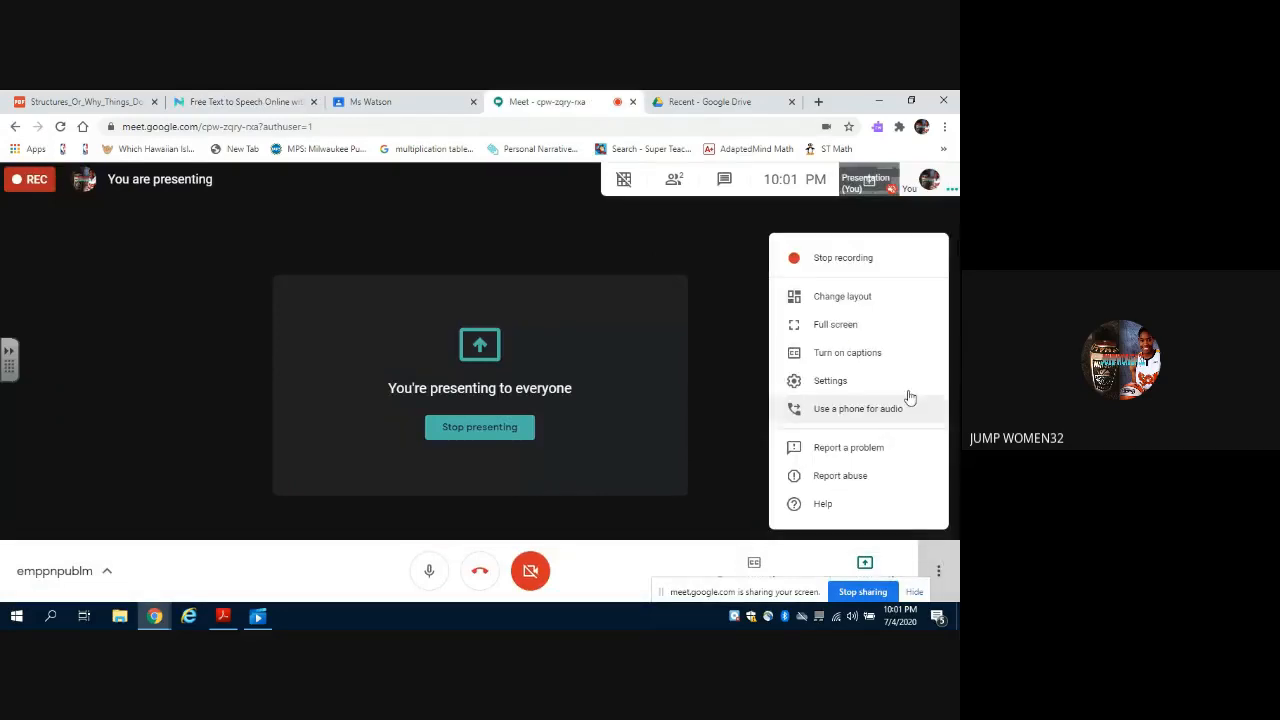
left_click(843, 257)
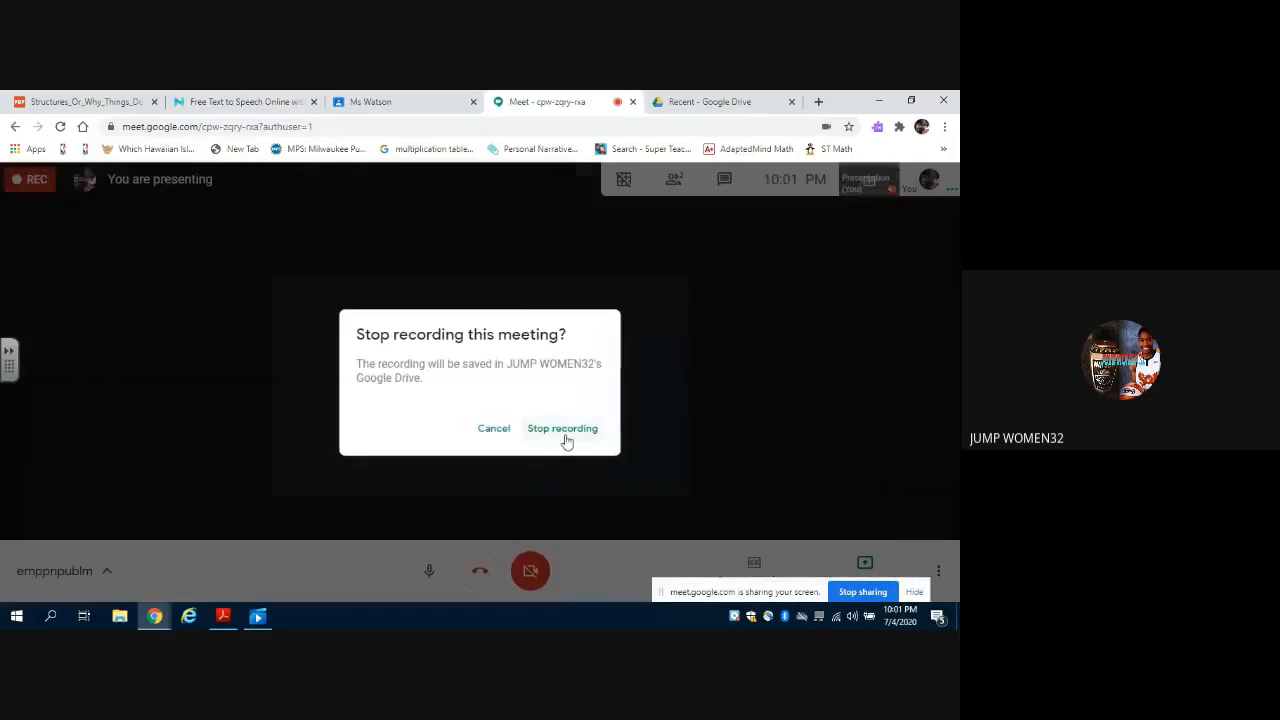